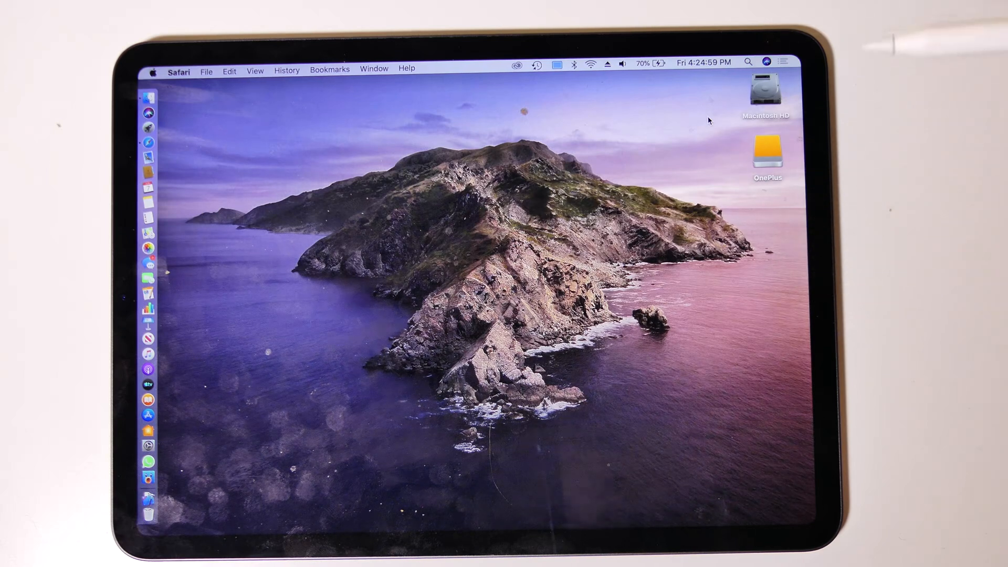
Open the menu-bar AirPlay display menu showing Sidecar mirroring to the iPad.
click(556, 62)
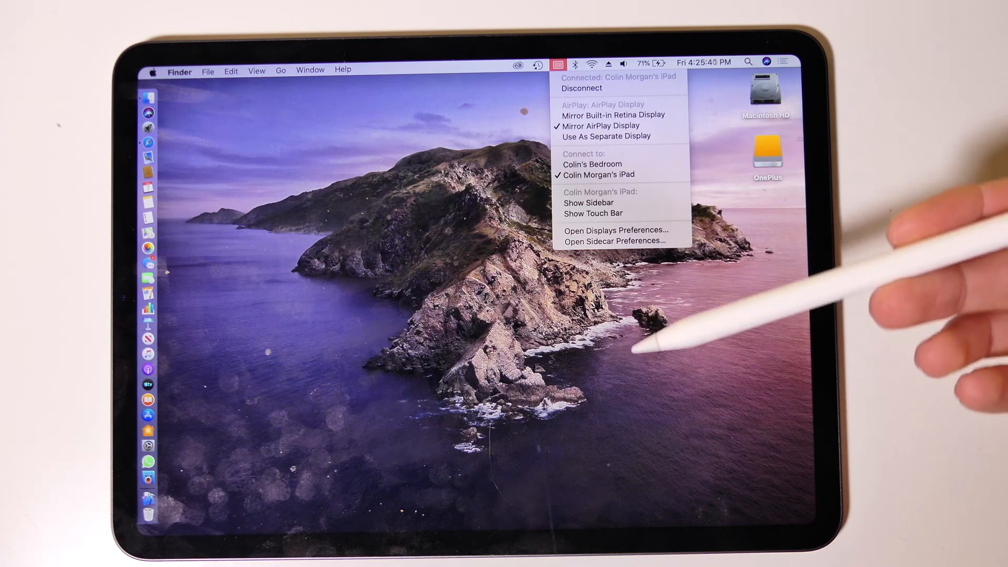
Dismiss the AirPlay display menu to reveal the mirrored desktop with the OnePlus drive.
click(558, 63)
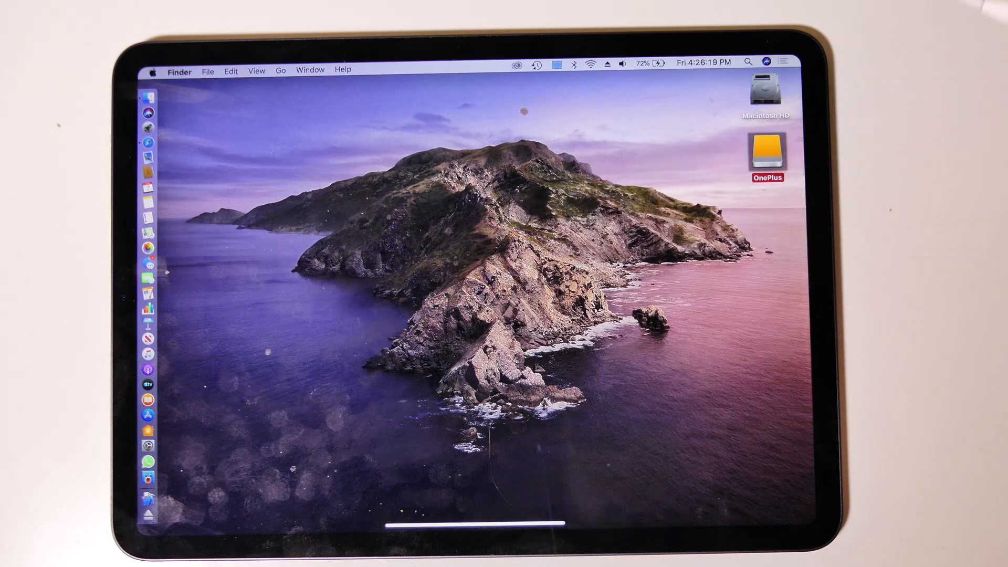
Launch Safari from the Dock to its Favorites start page.
click(766, 154)
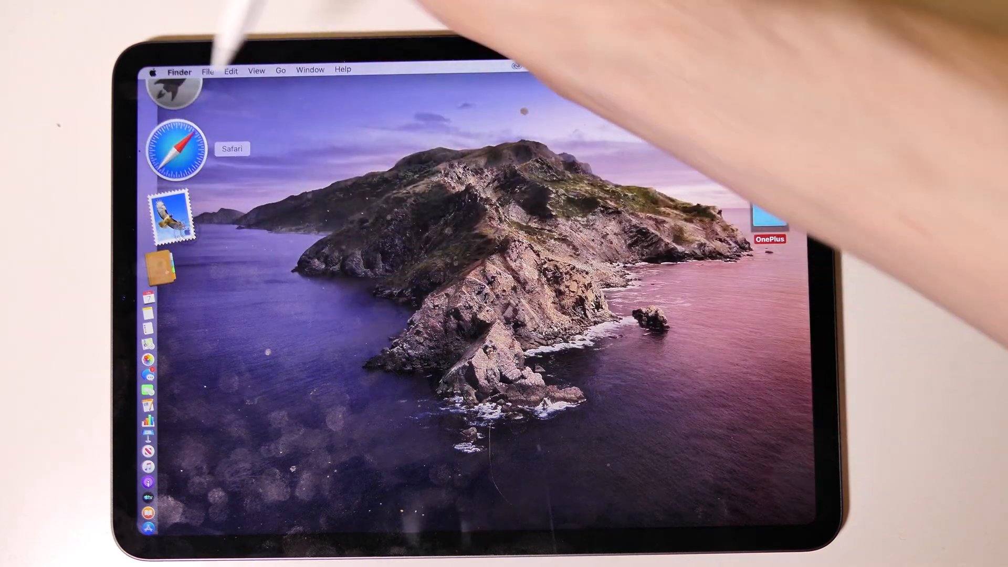
click(176, 153)
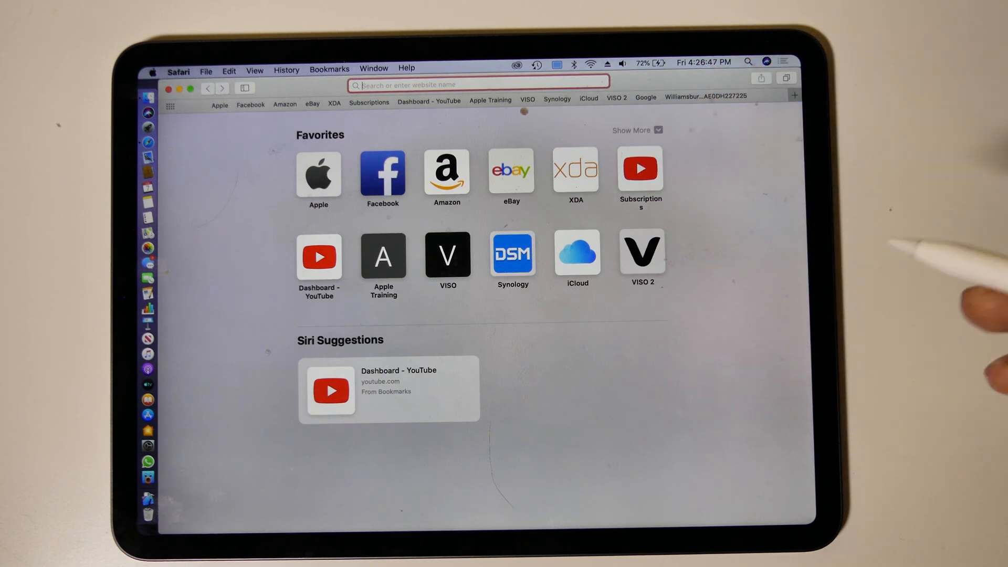
Open System Preferences > Sidecar with its Sidebar, Touch Bar and Apple Pencil options.
click(368, 103)
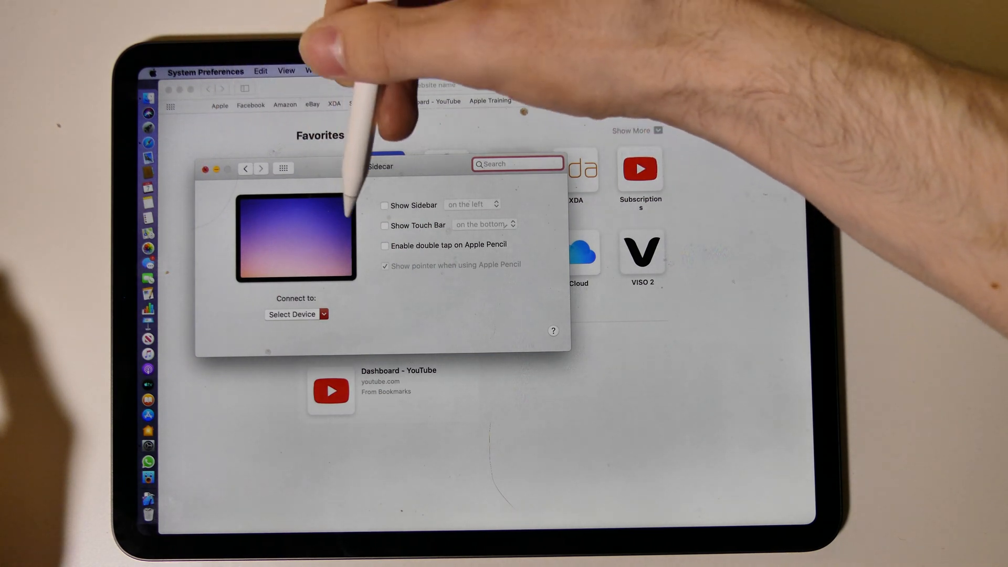
Enable Apple Pencil double tap, close System Preferences, and enter youtube.com in Safari.
click(384, 245)
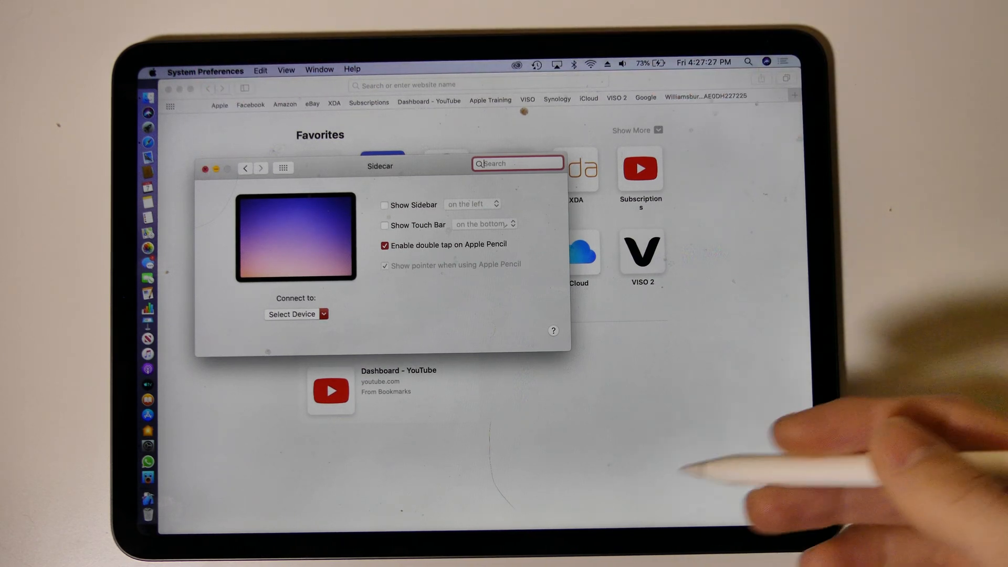
mouse_move(758, 302)
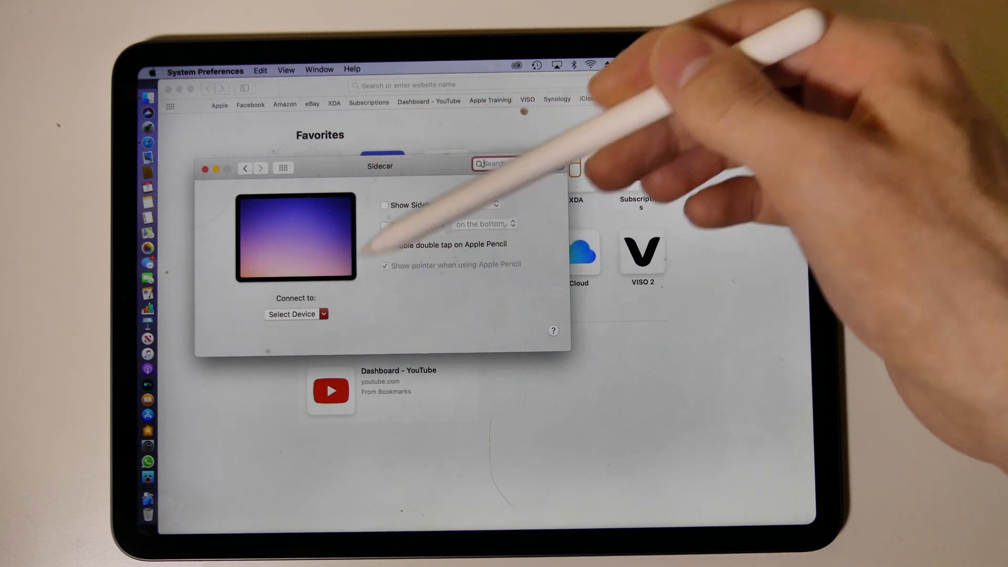
click(384, 245)
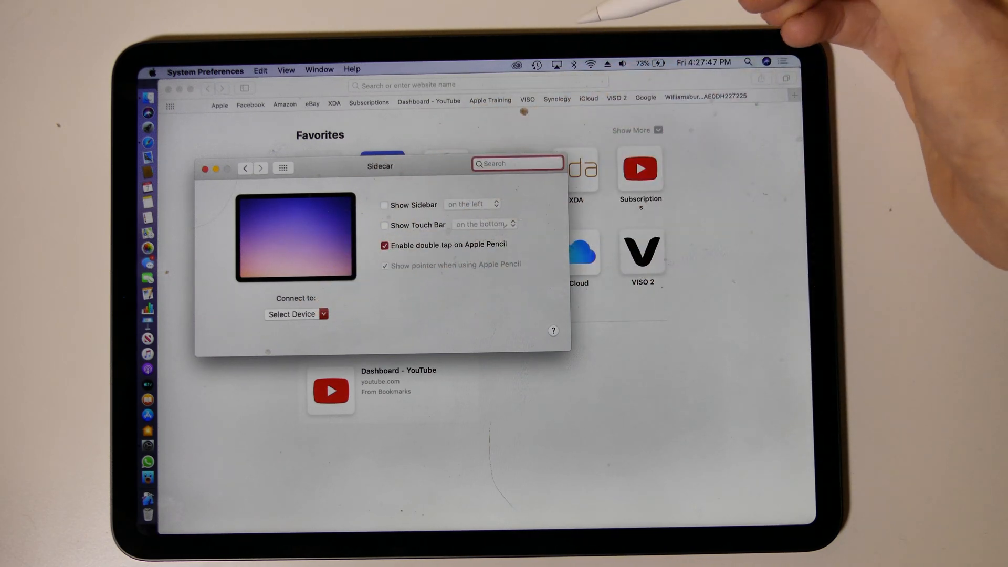
click(555, 63)
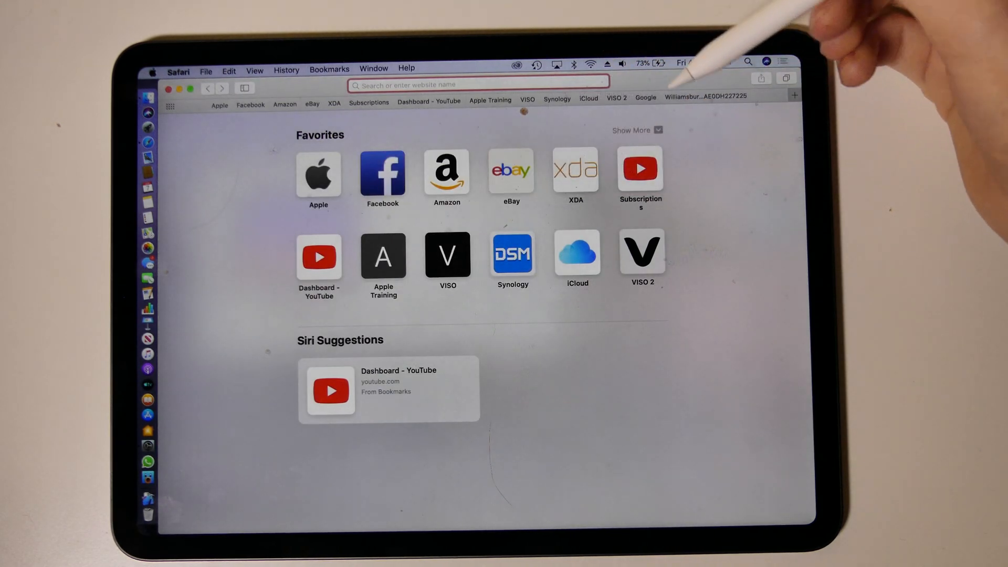
text(youtube.com)
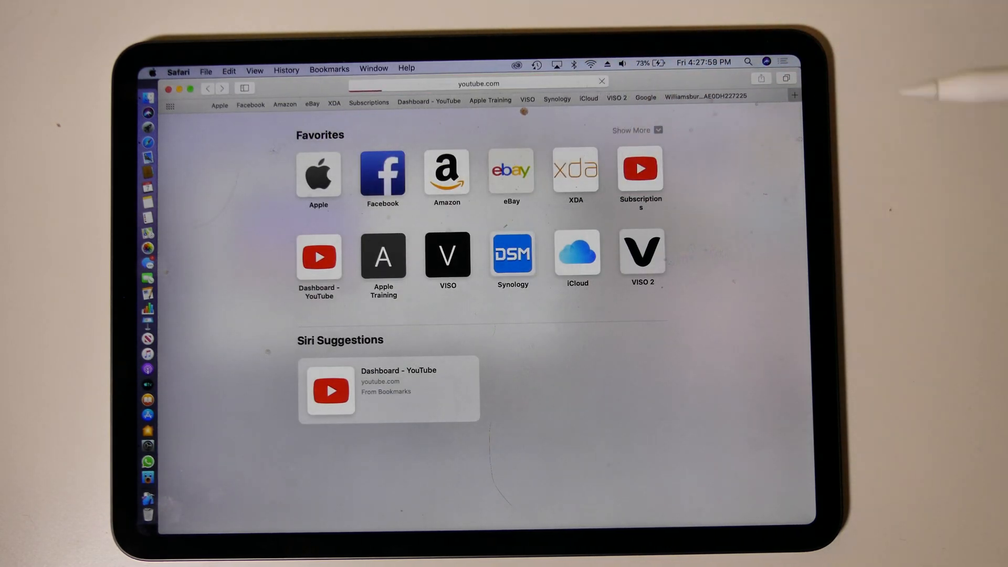